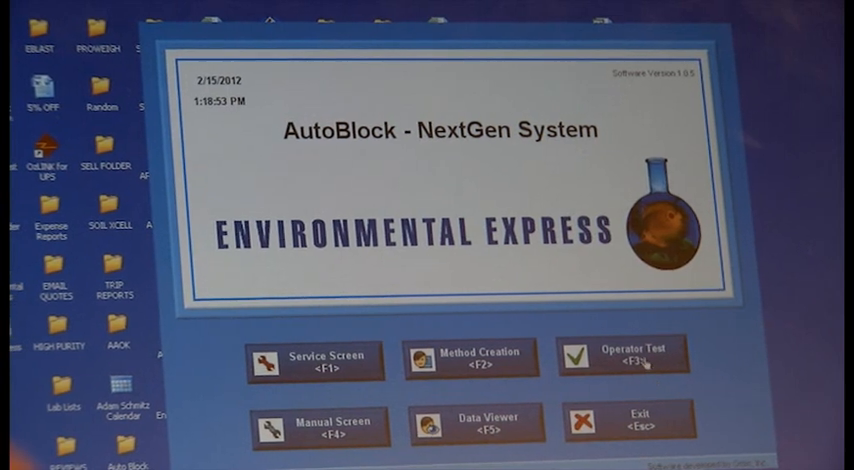
Open the Service Interface to the reagents table of water, hydrochloric, nitric, peroxide and sulfuric ports
click(620, 358)
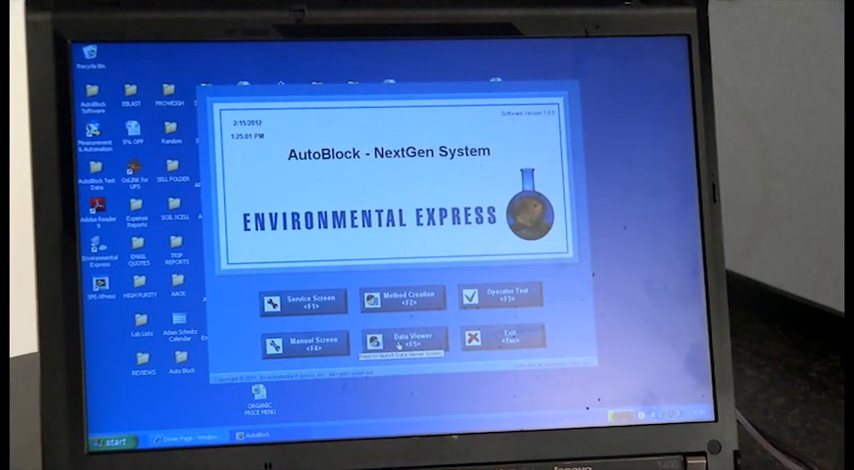
click(391, 338)
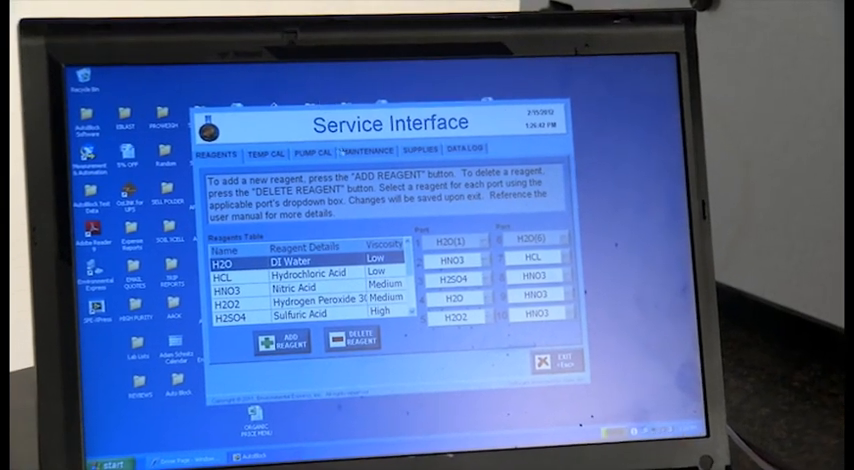
Review pump calibration amounts, then the emitter, tubing and waste drum maintenance schedule
click(272, 153)
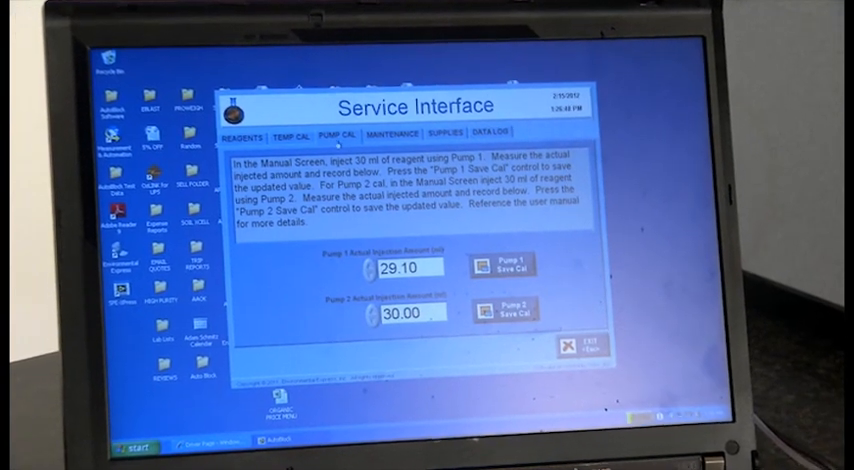
click(399, 131)
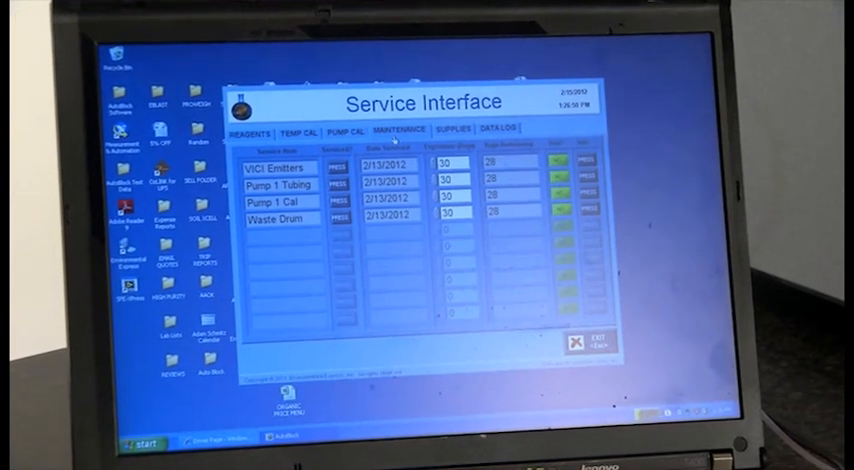